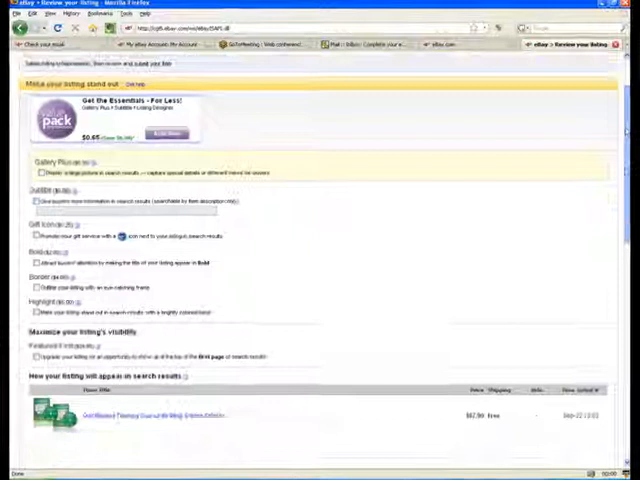
- Review the free listing fees and continue to the Create a Seller's Account sign-in page
scroll(down, 3)
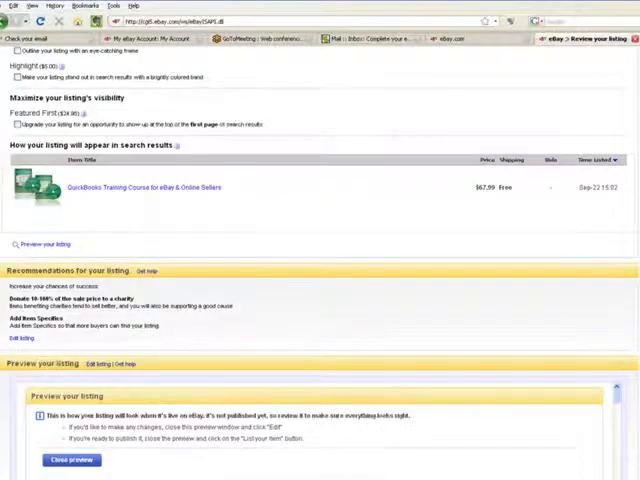
scroll(down, 3)
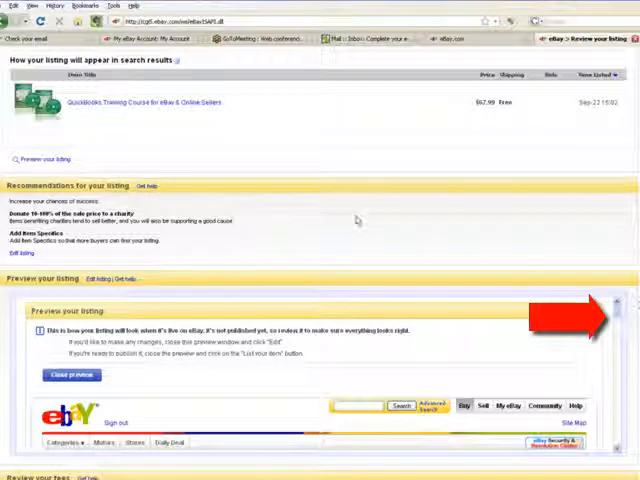
scroll(down, 3)
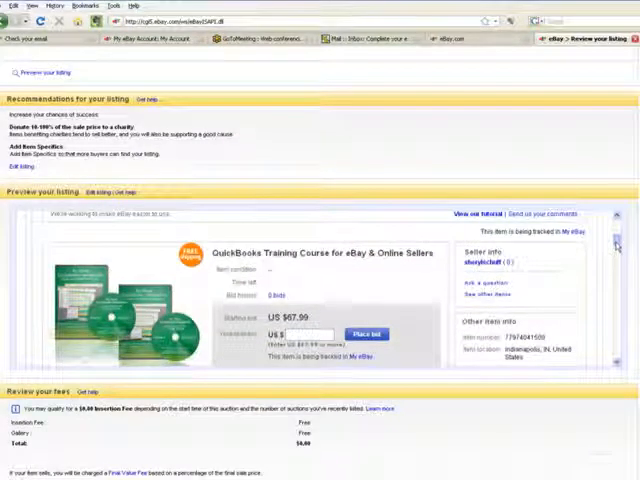
scroll(down, 3)
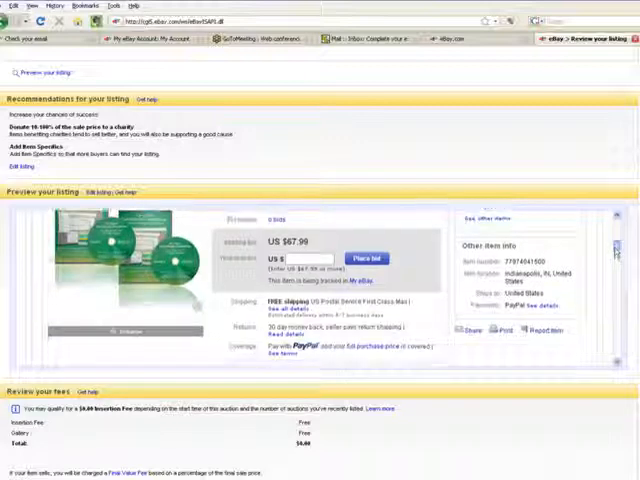
scroll(down, 3)
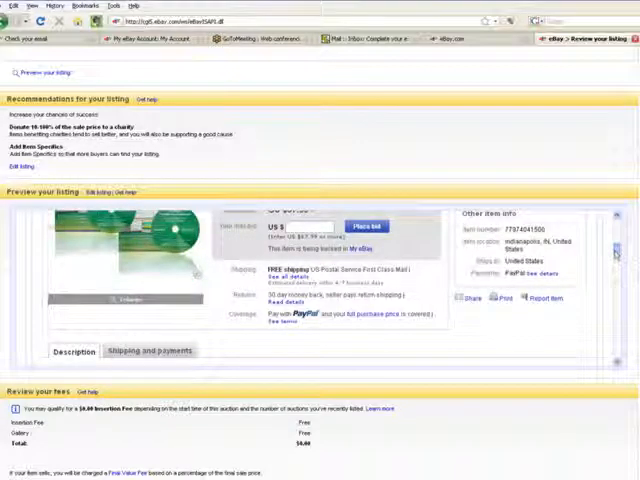
scroll(down, 3)
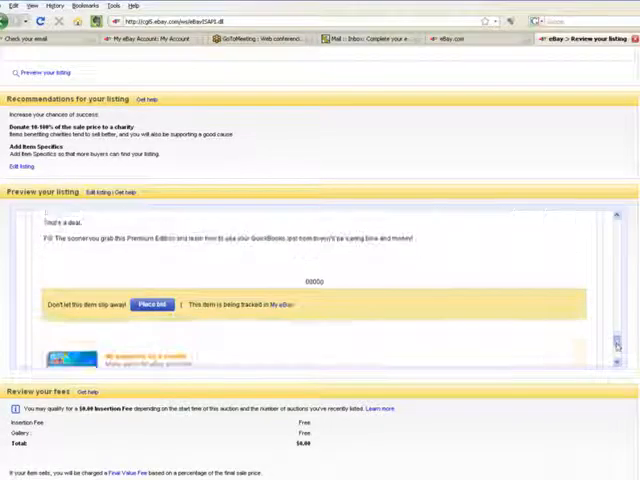
scroll(down, 3)
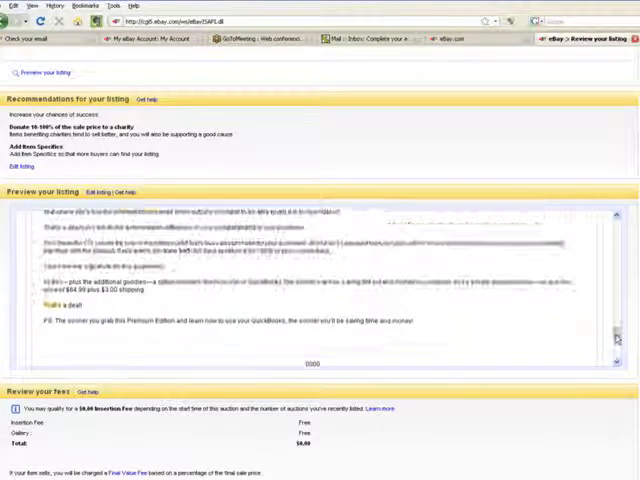
scroll(down, 3)
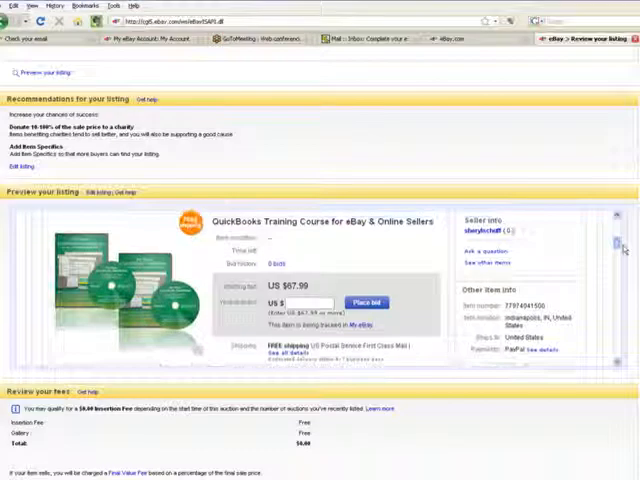
scroll(down, 3)
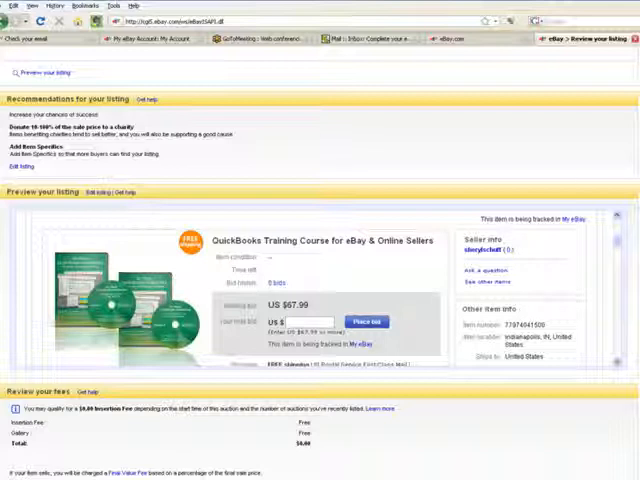
mouse_move(473, 405)
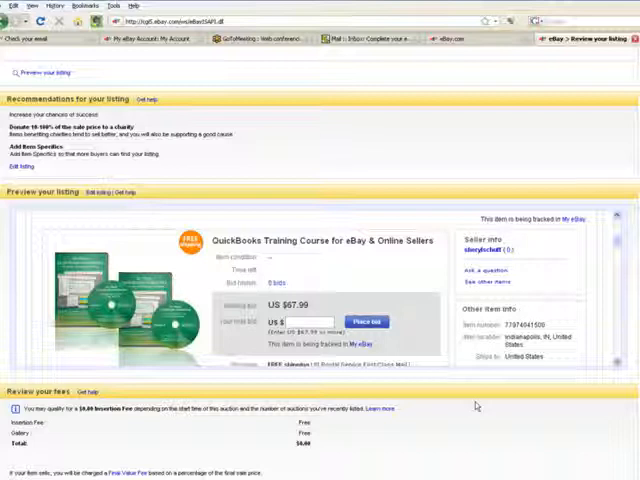
mouse_move(620, 398)
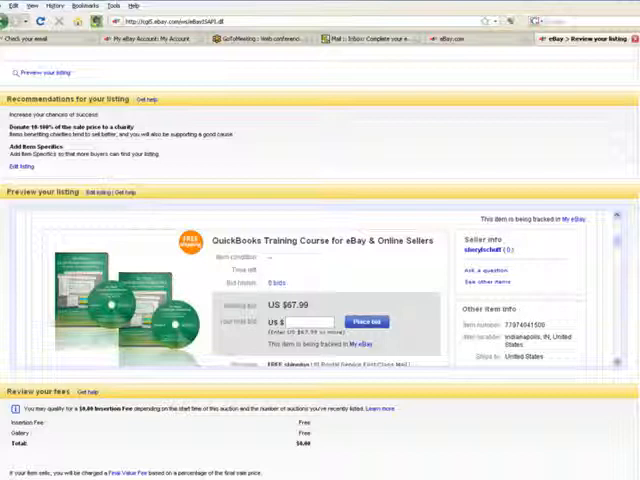
scroll(down, 3)
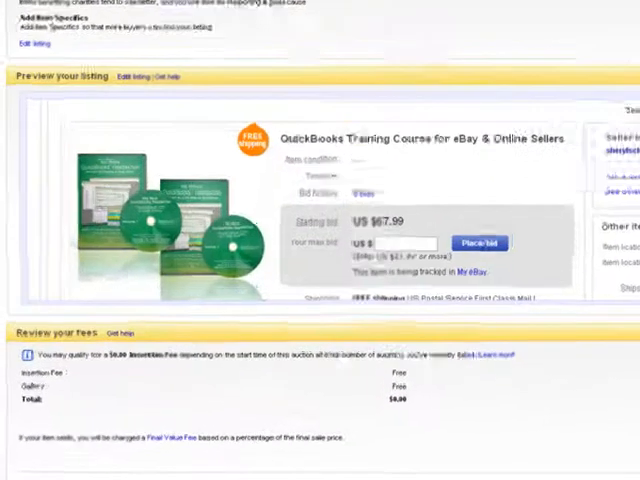
scroll(down, 3)
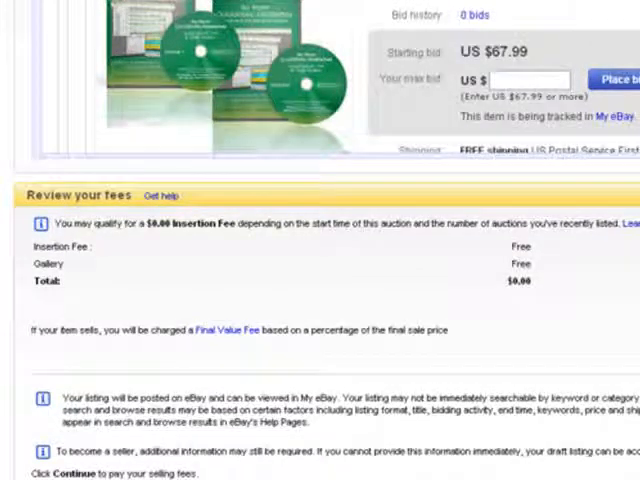
scroll(down, 3)
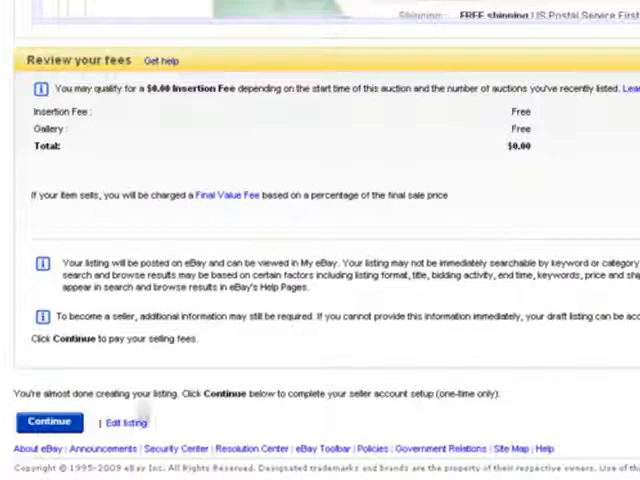
click(52, 420)
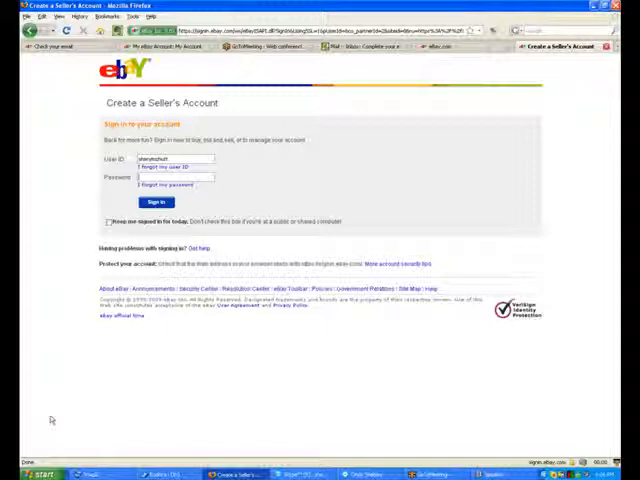
- Sign in to the seller account and pick PayPal as the selling-fee payment method
click(154, 202)
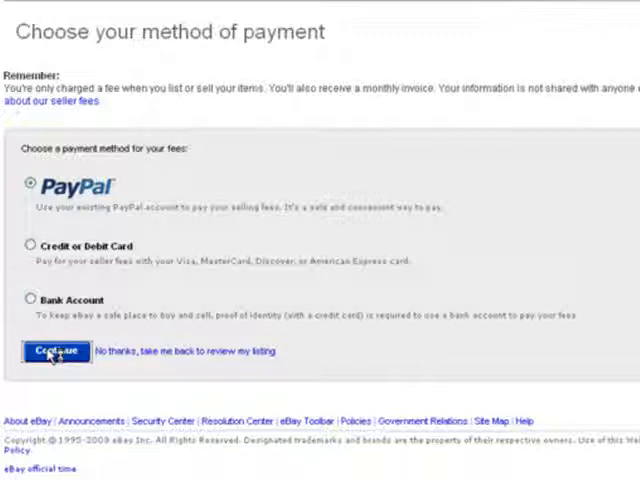
click(56, 352)
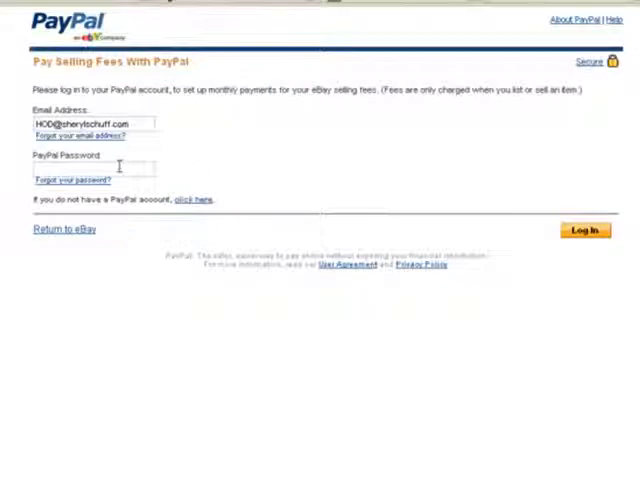
- Log in to PayPal and return to eBay's Complete Your Listing page showing $0.00 fees
click(591, 231)
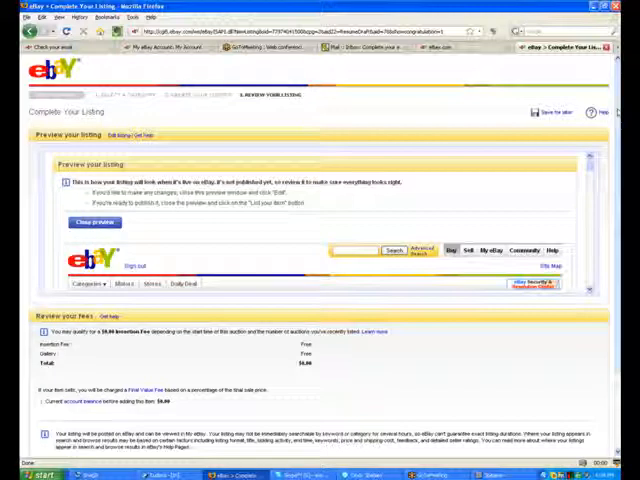
scroll(down, 3)
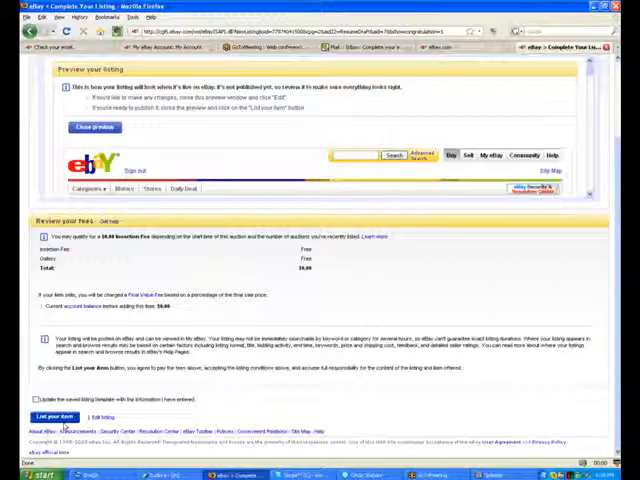